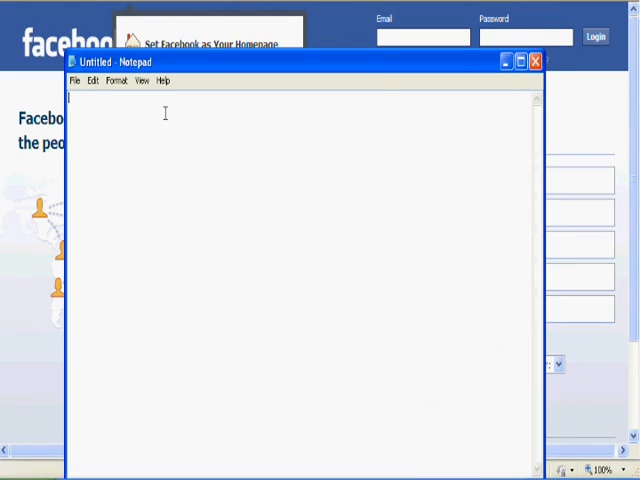
# Type the opener: so if you're bored at school wanting Myspace or Facebook, it is blocked.
pyautogui.write('so if you are at school and you are soooo bored')
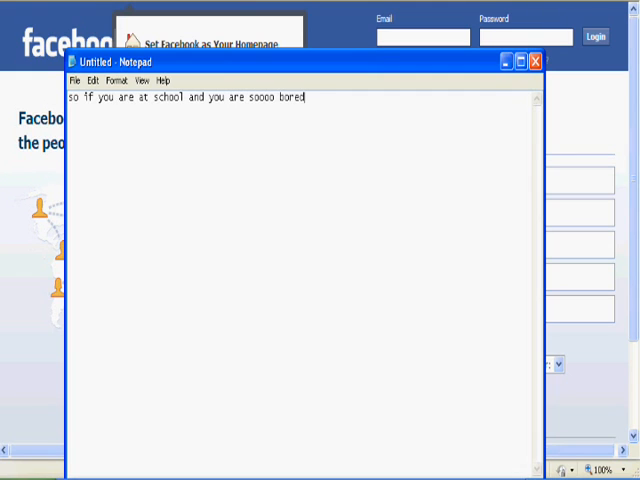
pyautogui.write('and you want to get on m')
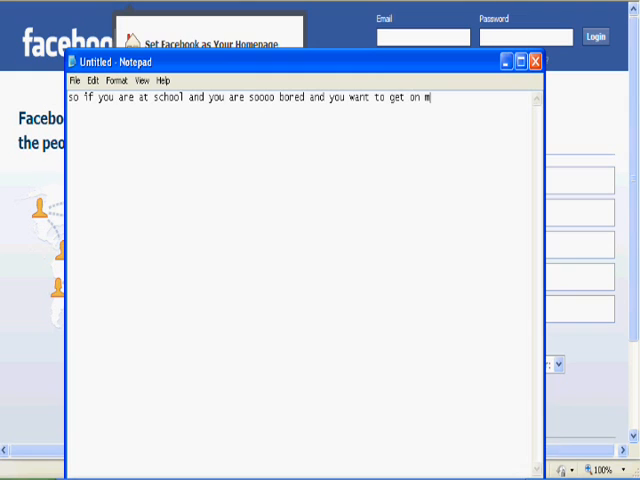
pyautogui.write('yspace or')
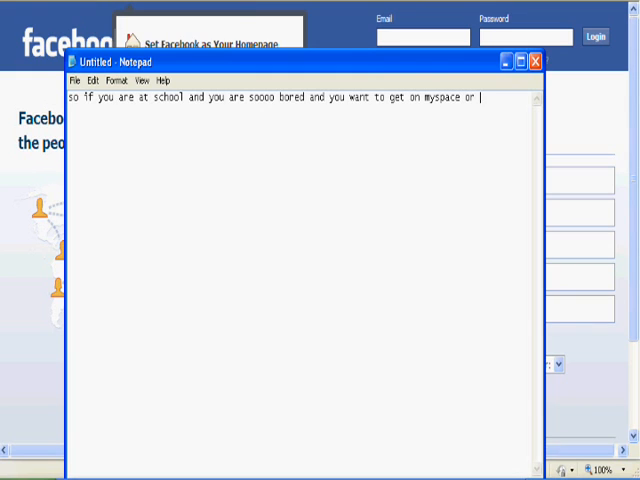
pyautogui.write('facebook b')
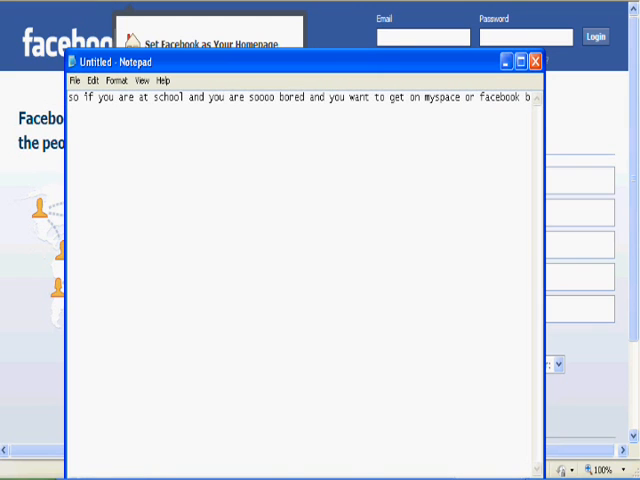
pyautogui.write('it is blocked')
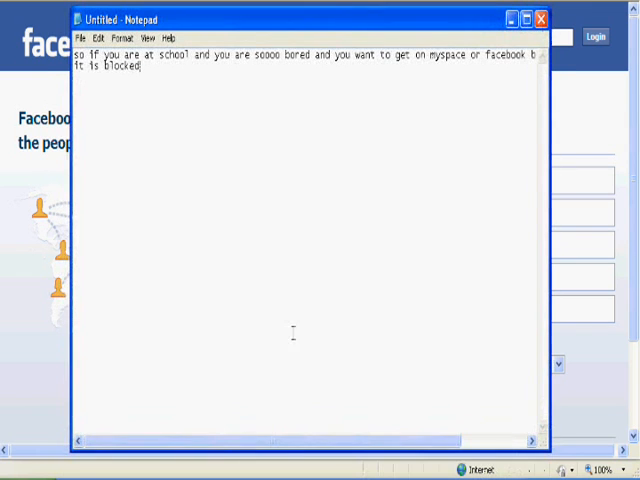
pyautogui.moveTo(162, 415)
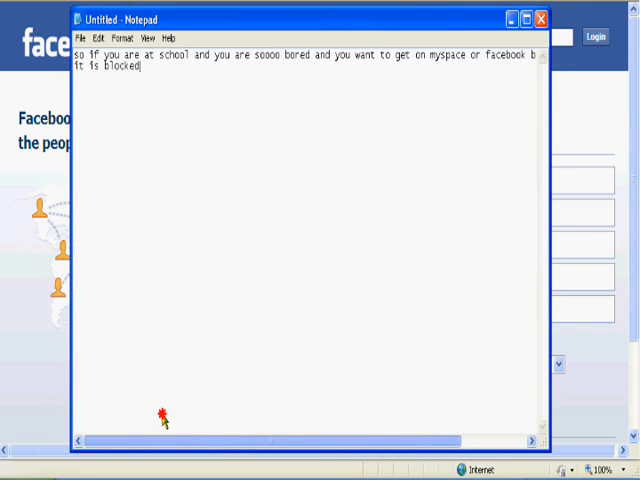
pyautogui.write('.')
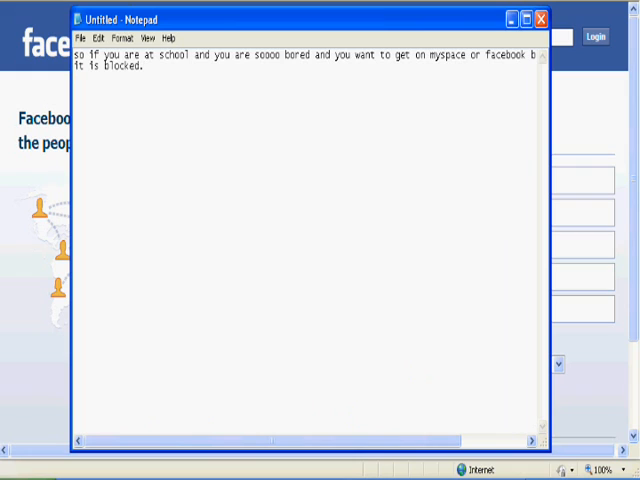
# Type 'Well this video will show you how to get on face book or myspace on your school computer'.
pyautogui.write('Well this')
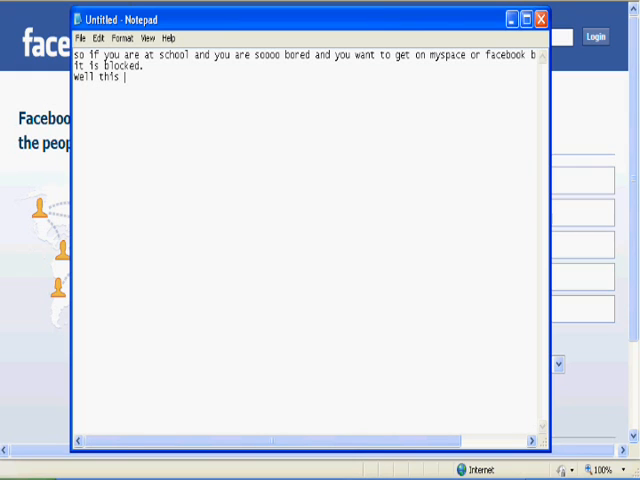
pyautogui.write('video will')
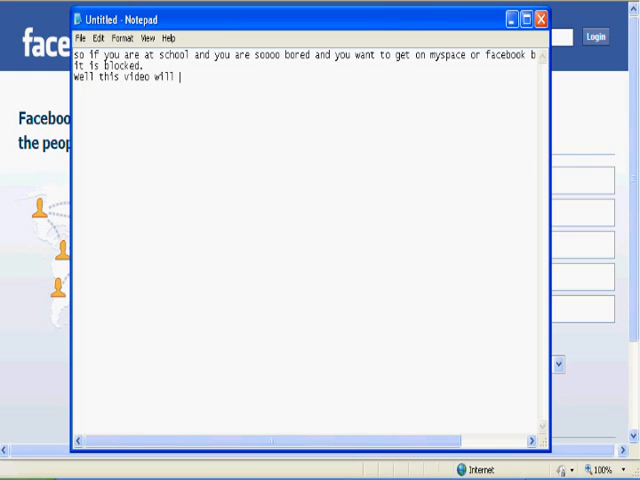
pyautogui.write('show you')
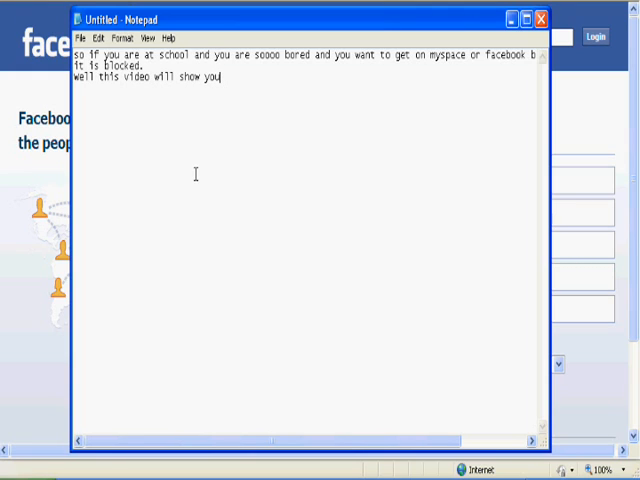
pyautogui.write('how to get')
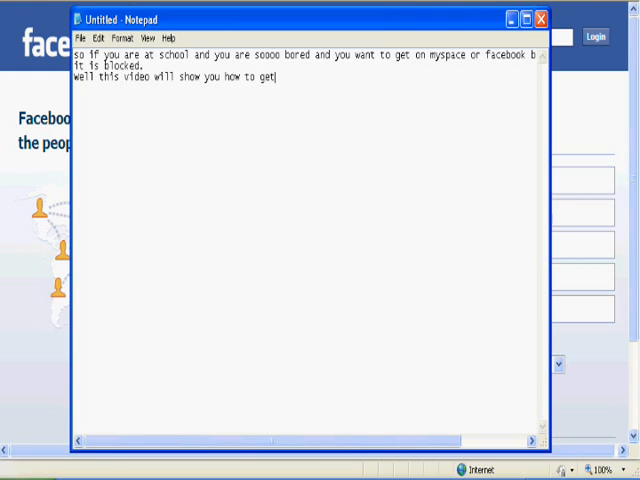
pyautogui.write('on face')
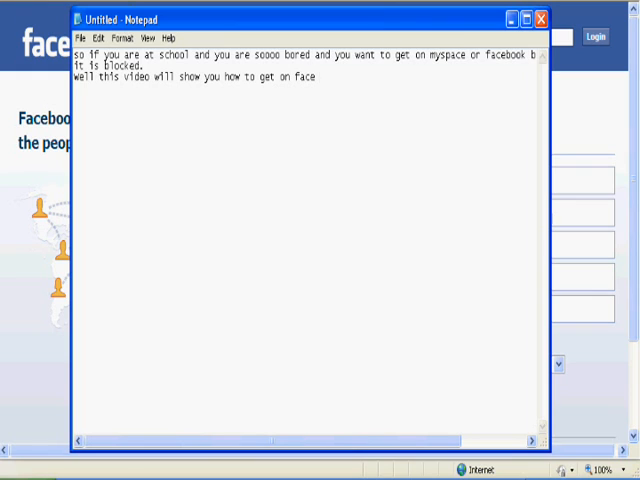
pyautogui.write('book or mys')
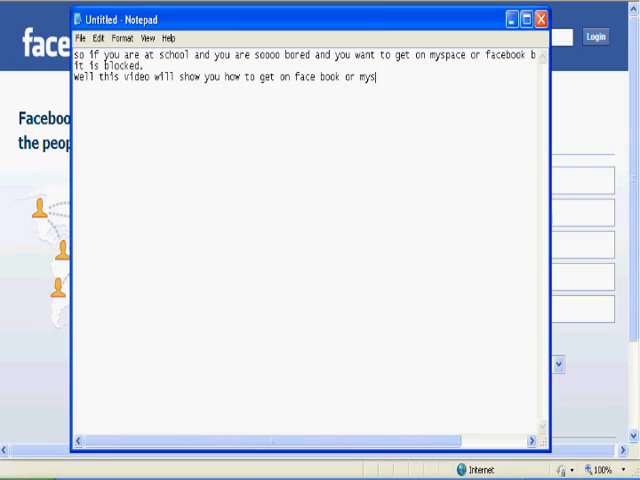
pyautogui.write('pace')
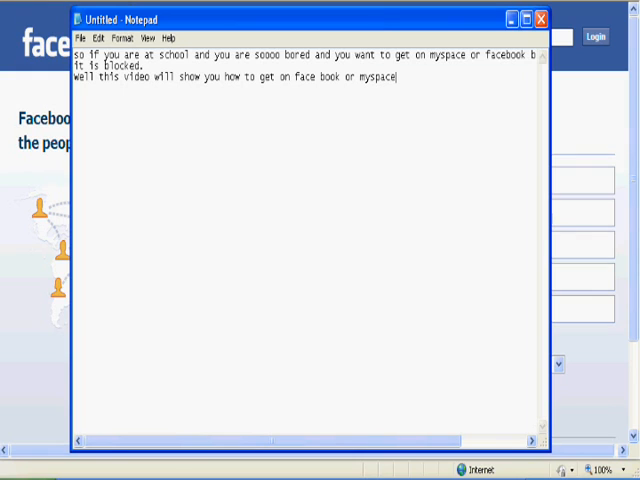
pyautogui.write('.')
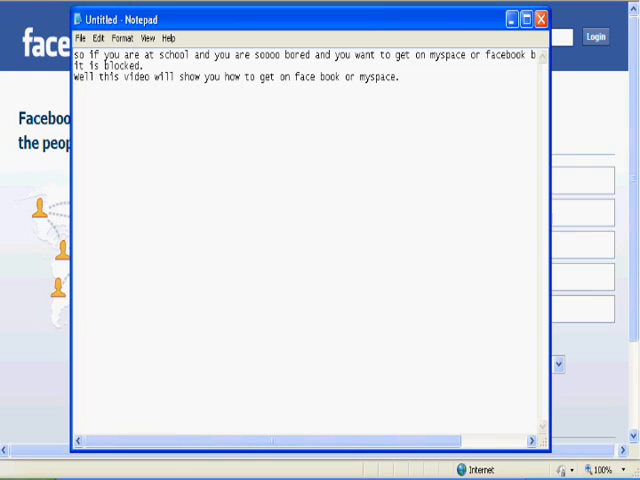
pyautogui.write('on')
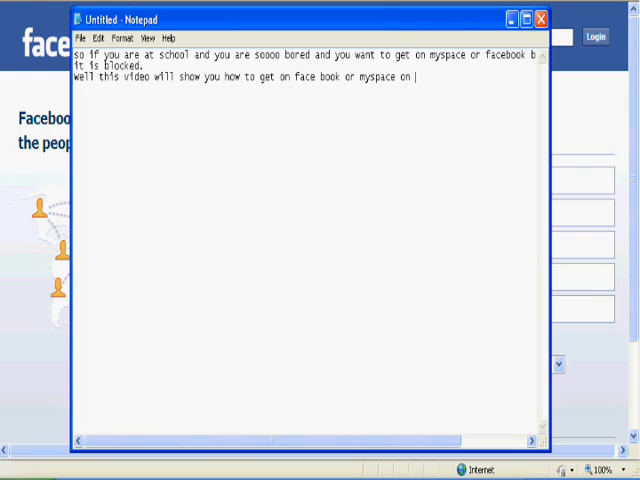
pyautogui.write('your school')
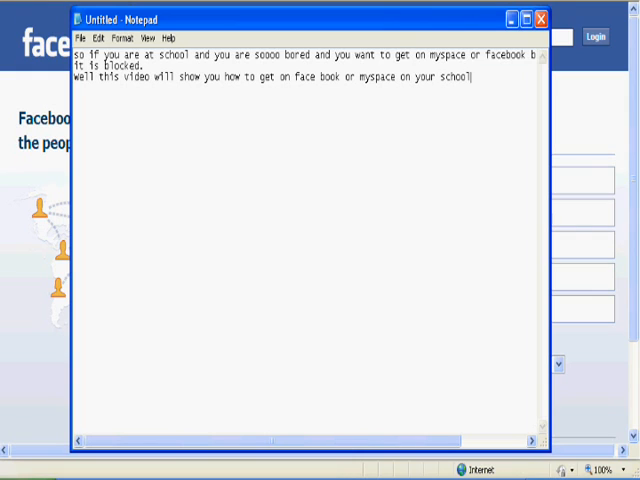
pyautogui.write('computer!!!')
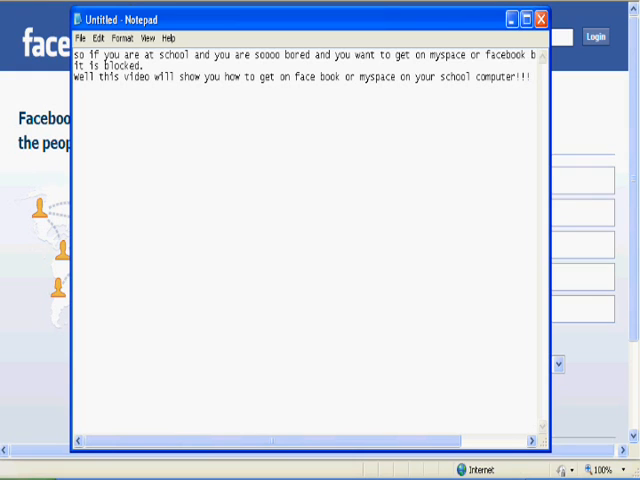
# Note that Websense blocks the site and direct the reader to the search bar.
pyautogui.write('c')
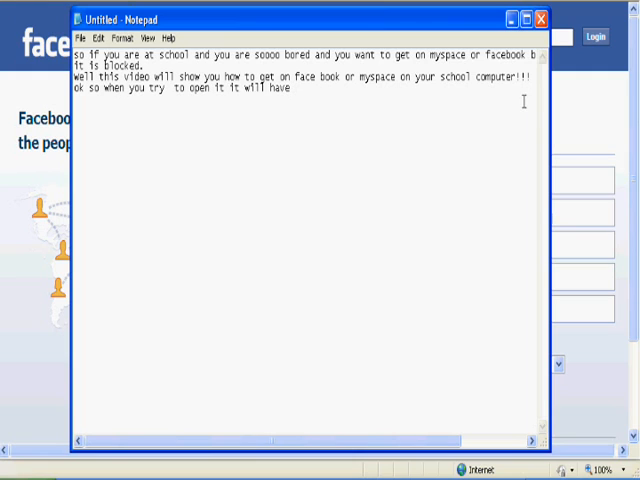
pyautogui.write('websense on it')
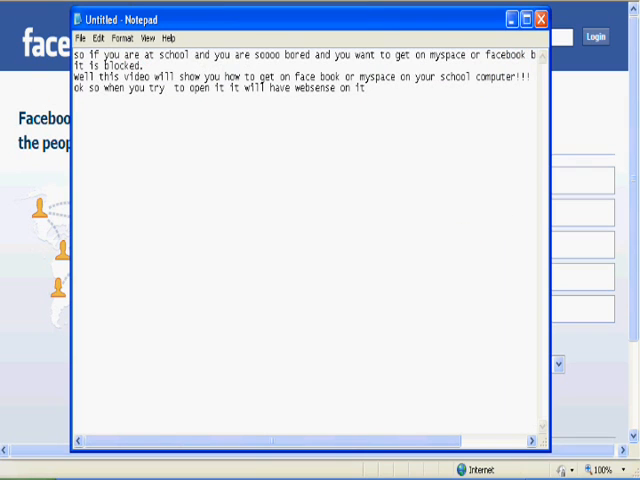
pyautogui.write('go to the search')
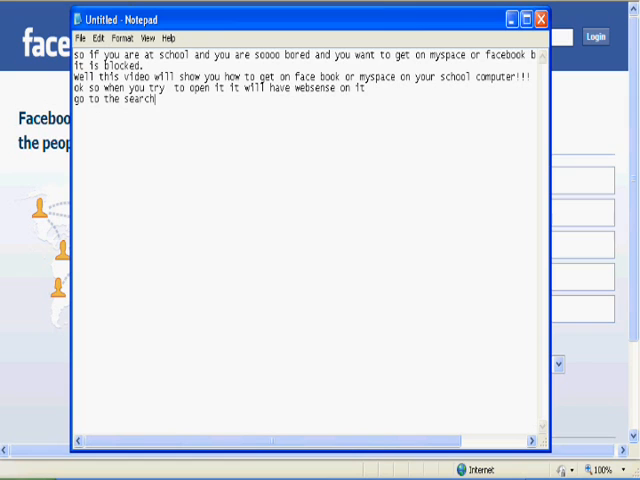
pyautogui.write('bar')
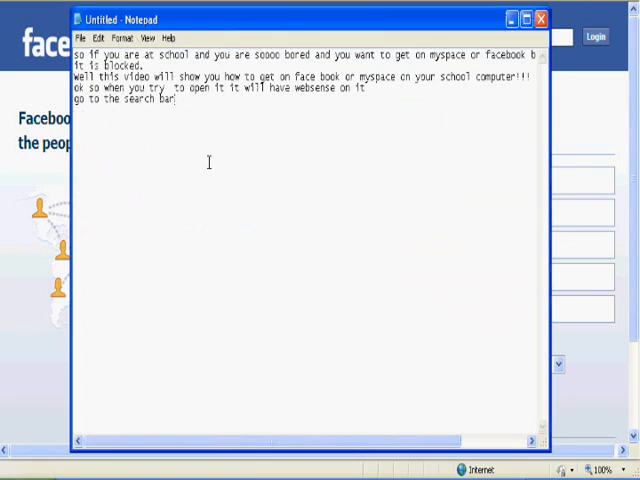
pyautogui.write('and')
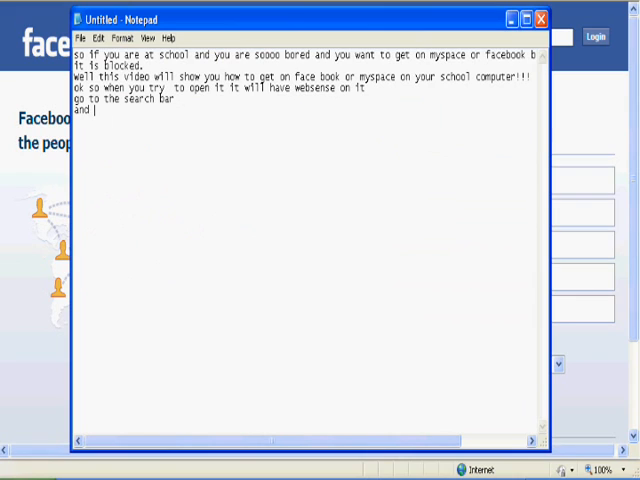
pyautogui.write('type')
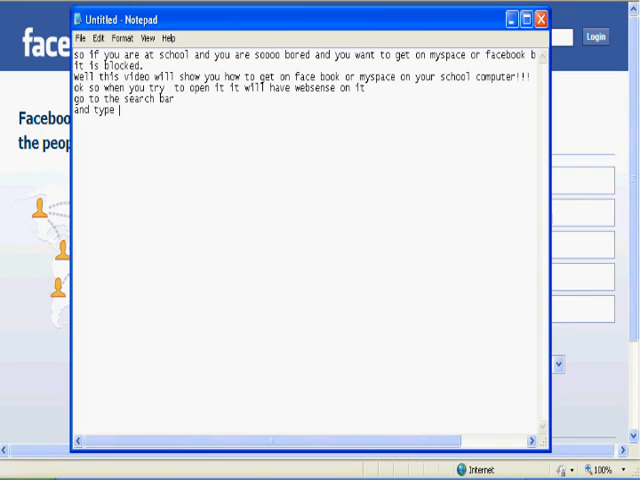
pyautogui.write('https')
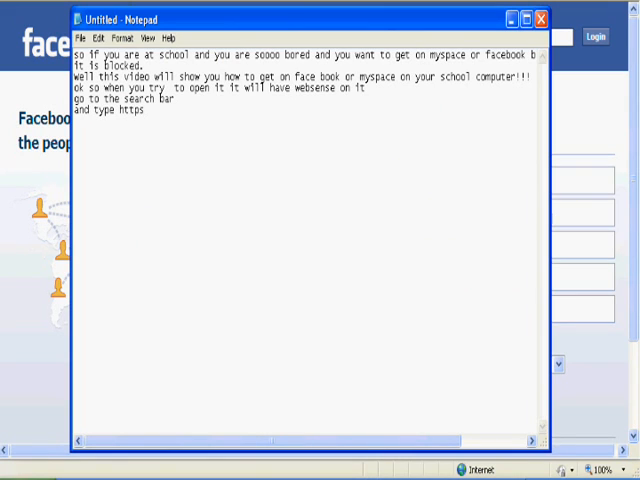
pyautogui.write('://www.')
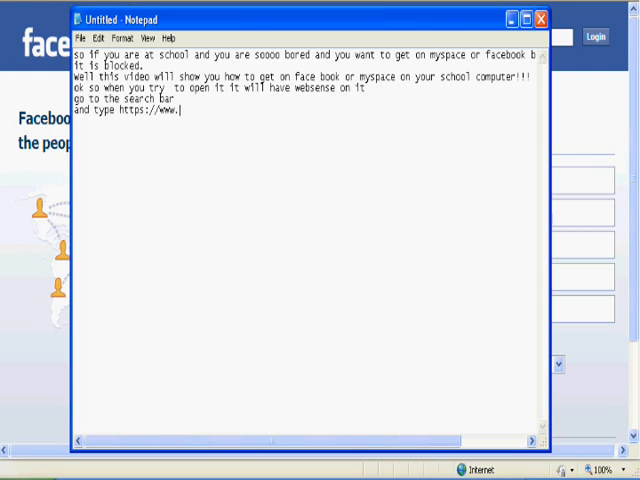
pyautogui.write('facebook.com')
pyautogui.write('then it will load for')
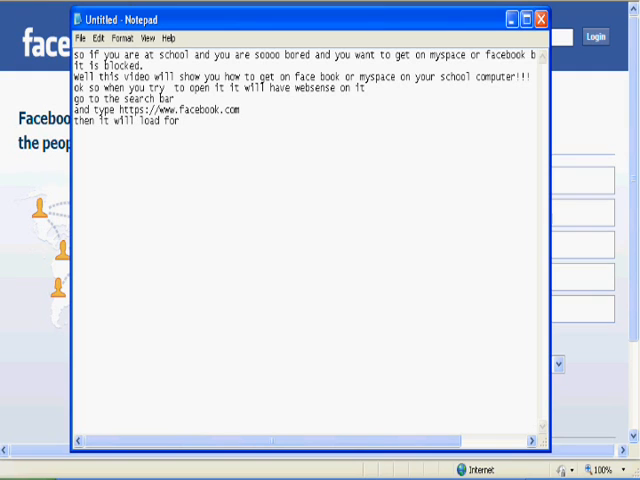
pyautogui.write('ten seconds and you are in!')
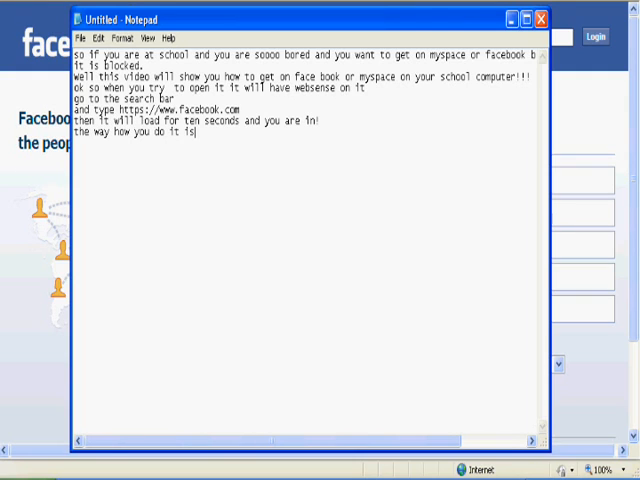
pyautogui.write('when you type')
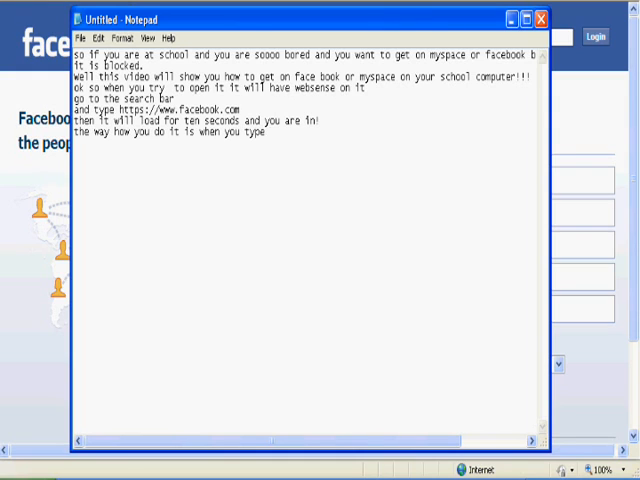
pyautogui.write('facebook')
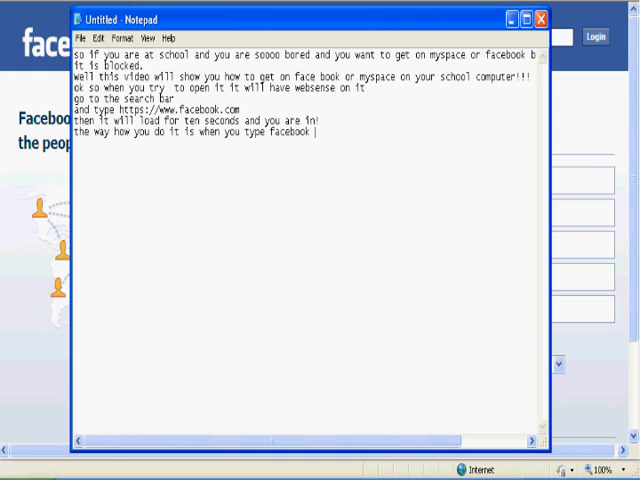
pyautogui.write('.com')
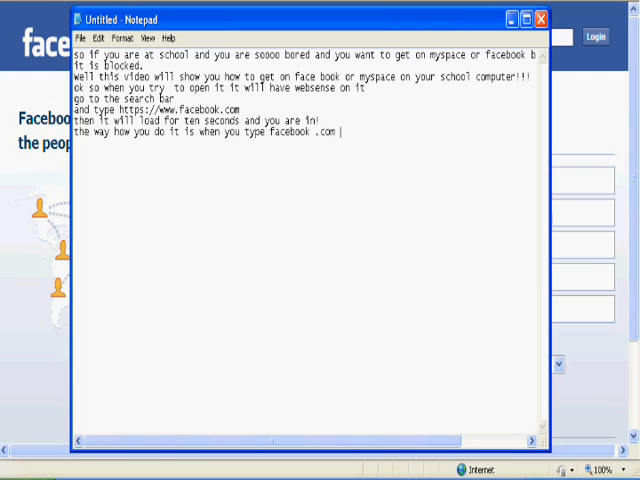
pyautogui.write('regularly it will say http')
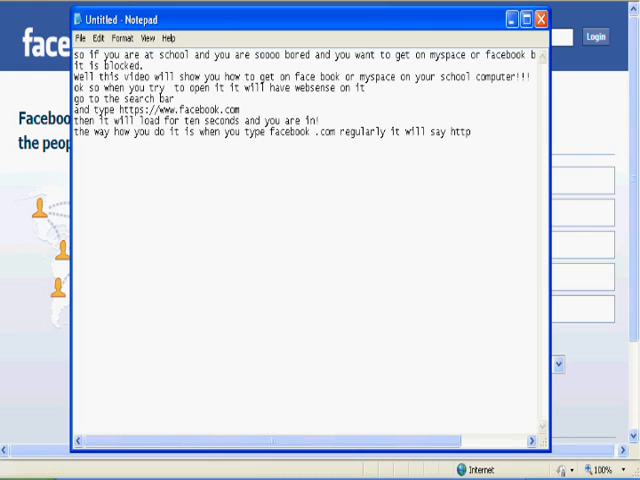
pyautogui.write('//')
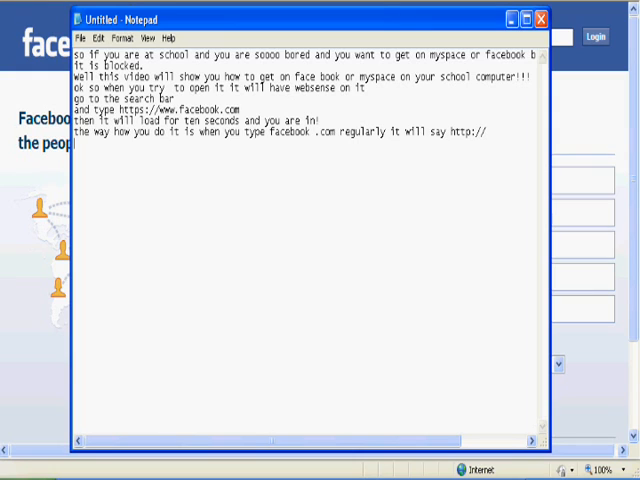
pyautogui.write('well you have to put')
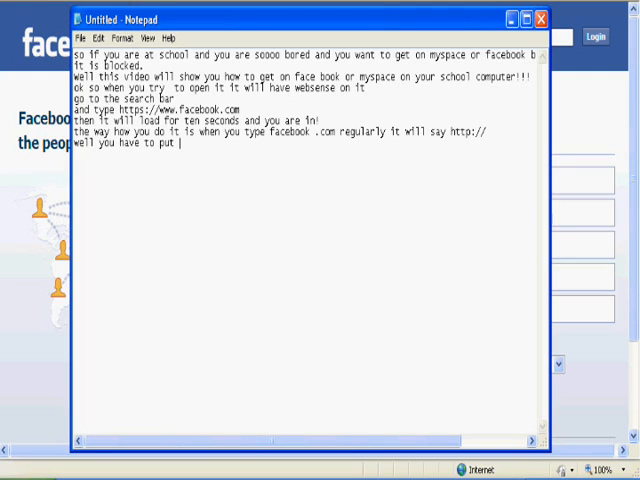
pyautogui.write('https:')
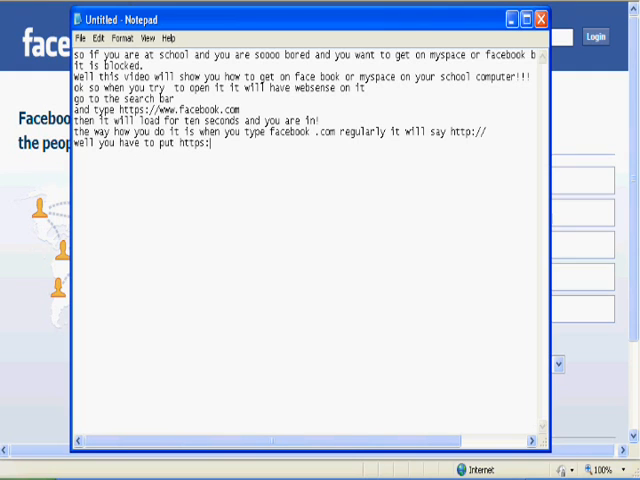
pyautogui.write('www.')
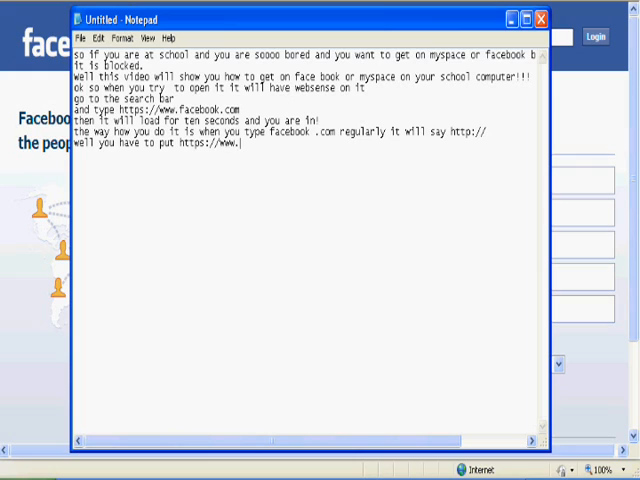
pyautogui.write('facebook')
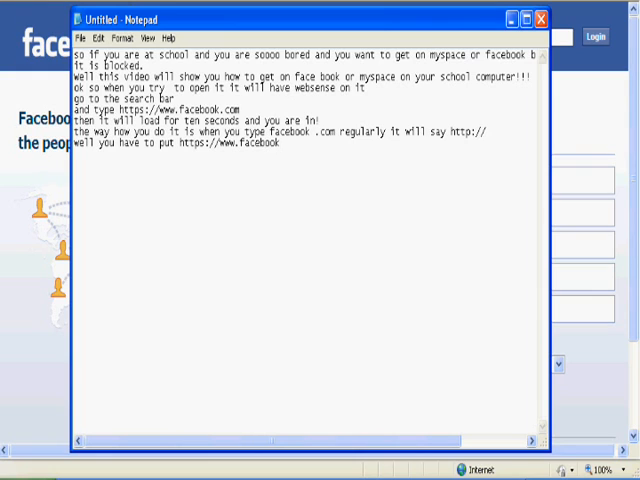
pyautogui.write('.com')
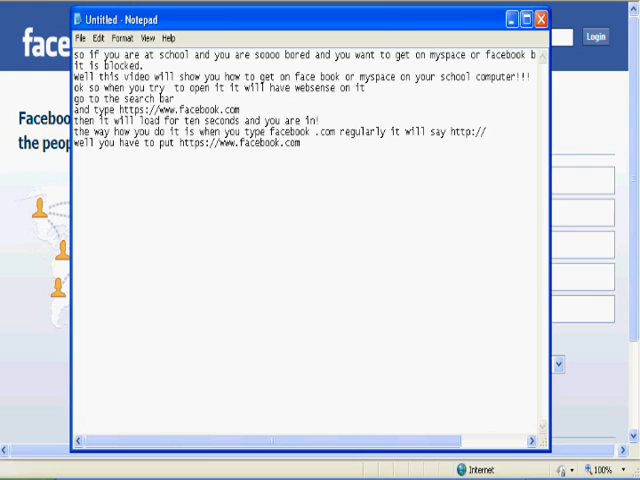
pyautogui.write('same for myspace or twitter')
pyautogui.write('https://my')
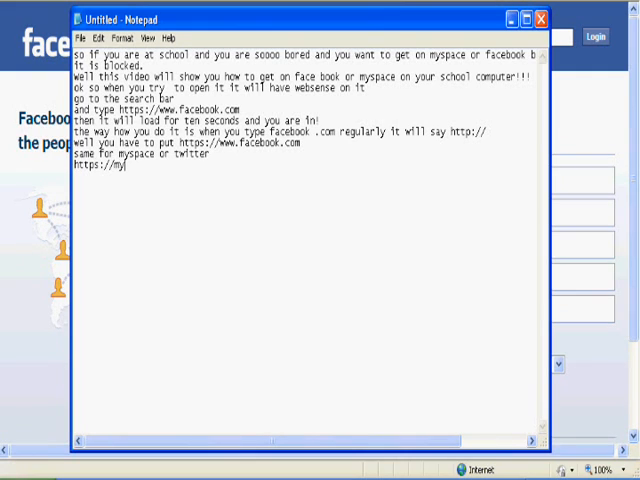
pyautogui.press('BackSpace')
pyautogui.write('www.myspa')
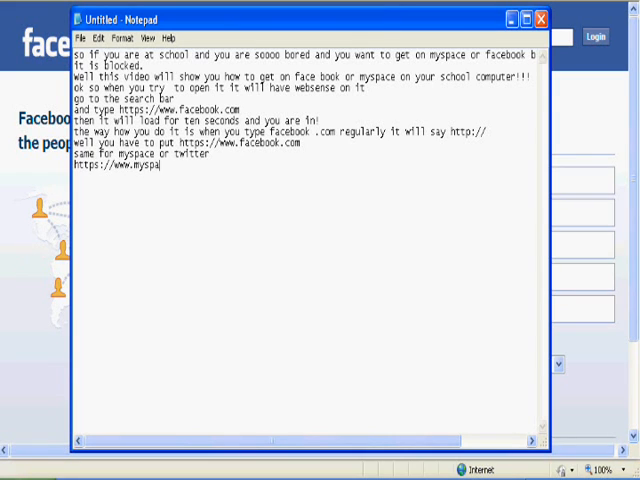
pyautogui.write('ce.com')
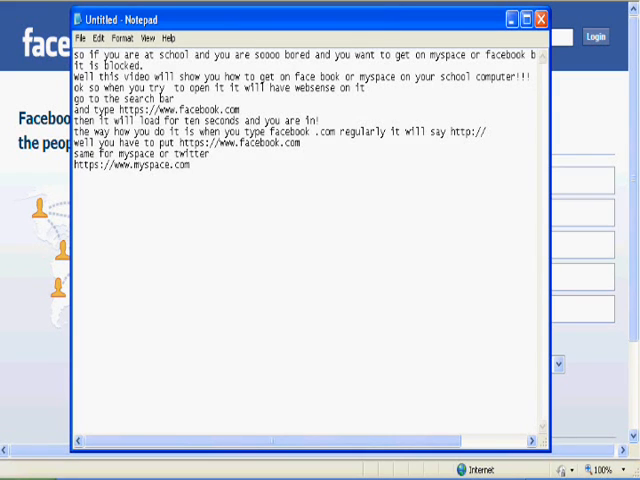
pyautogui.write('https://t')
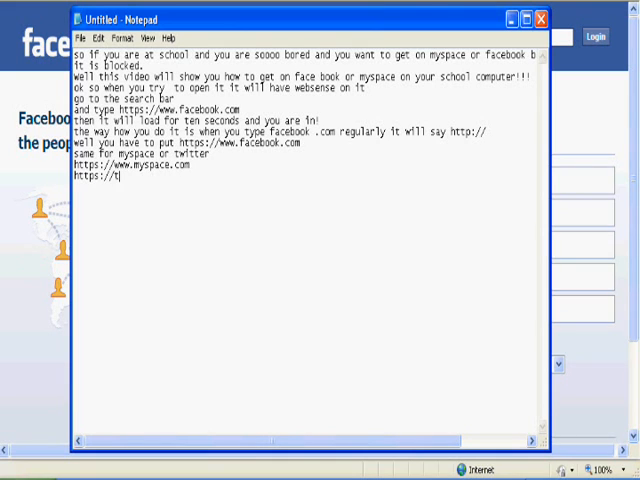
pyautogui.write('witter.com')
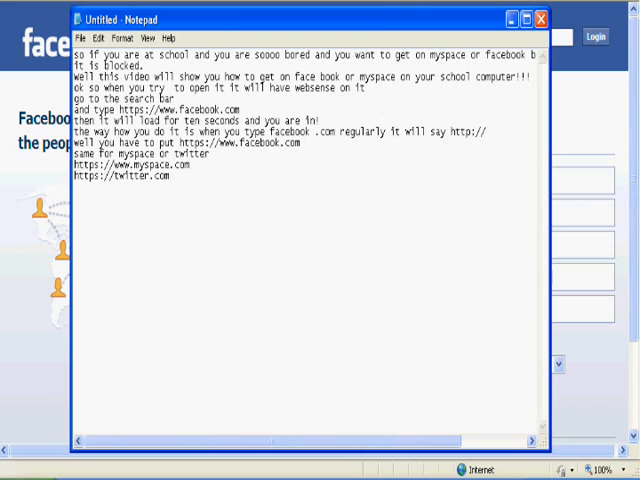
pyautogui.press('BackSpace')
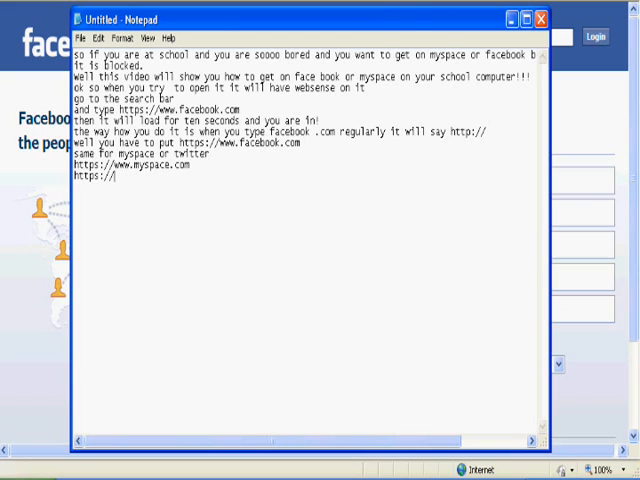
pyautogui.write('www.')
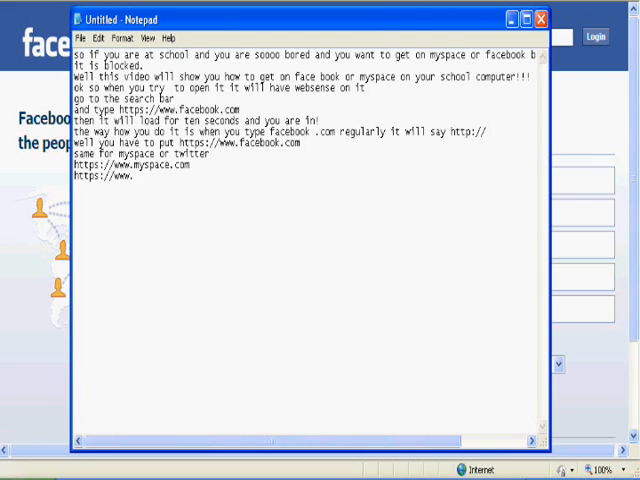
pyautogui.write('twitter.')
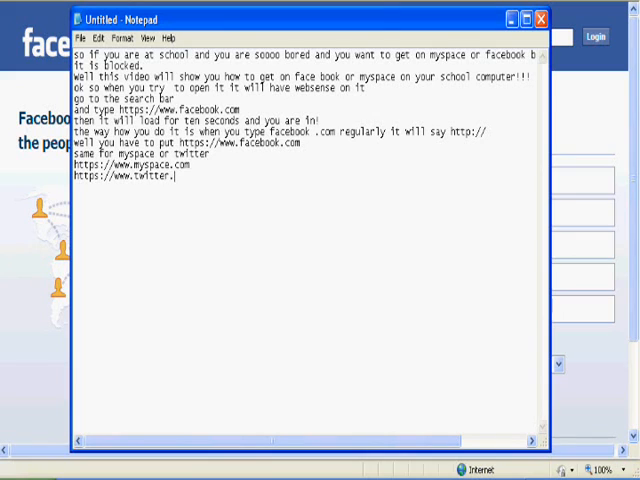
pyautogui.write('com')
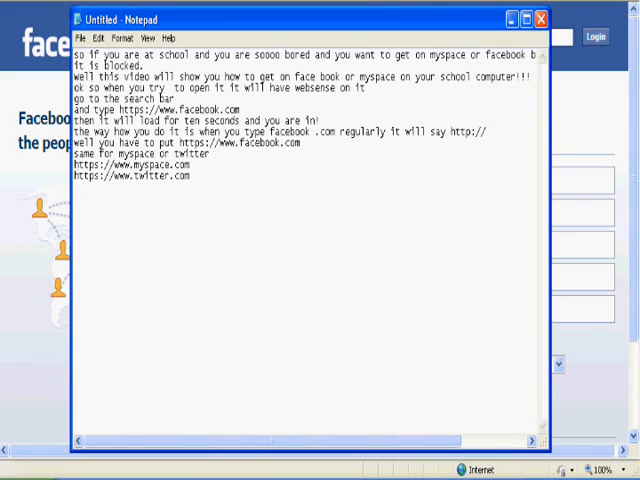
pyautogui.moveTo(208, 193)
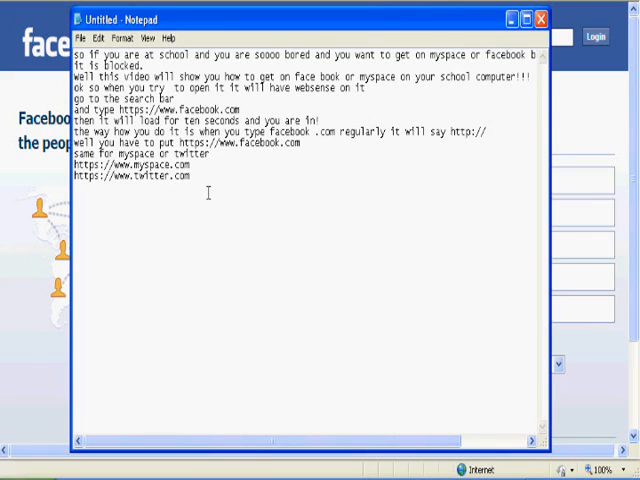